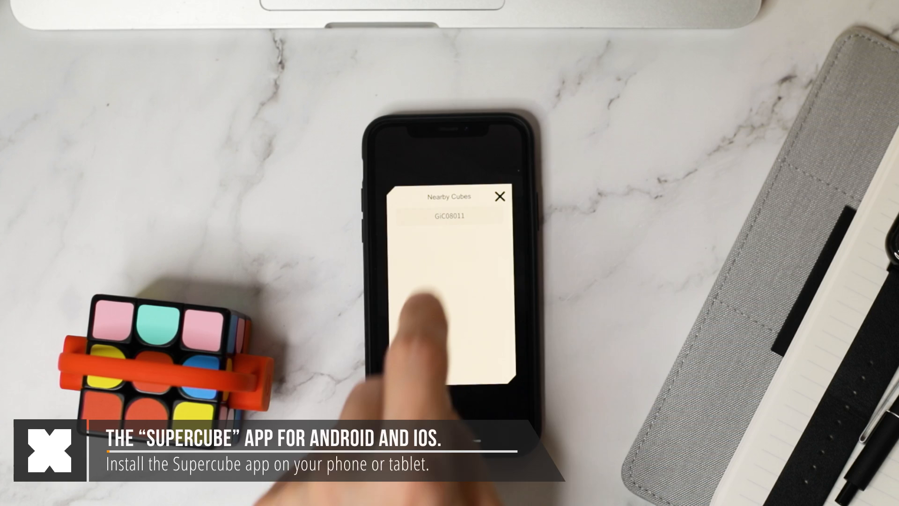
- Connect the app to the smart cube listed in Nearby Cubes
{"action": "left_click", "coordinate": [450, 219]}
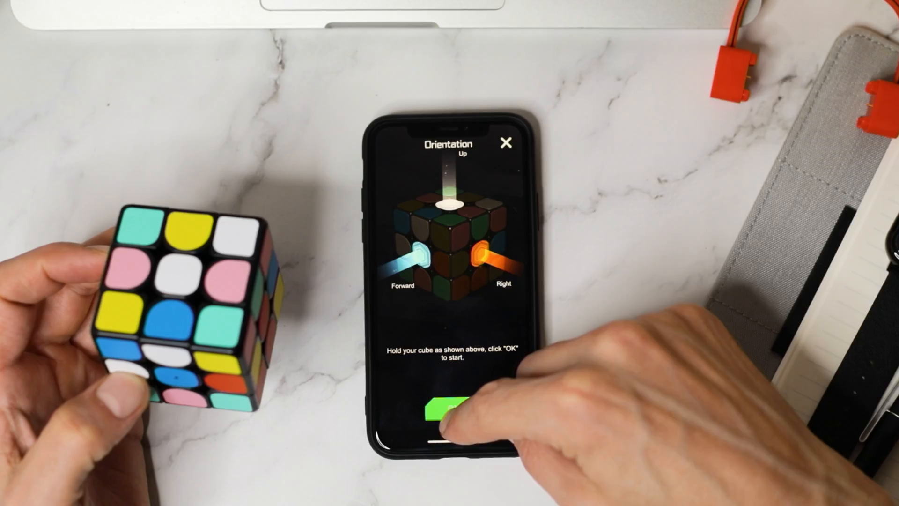
- Confirm the cube orientation with OK to launch the live 3D quick-solve view
{"action": "left_click", "coordinate": [451, 407]}
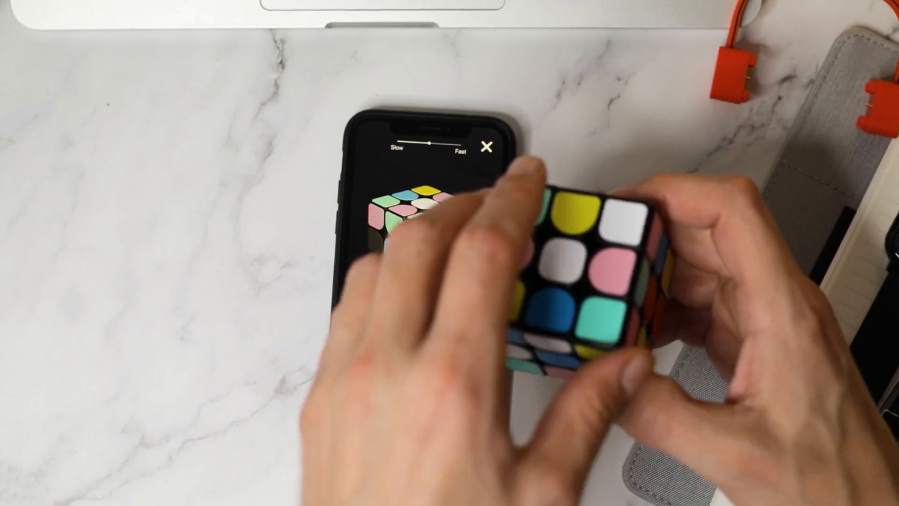